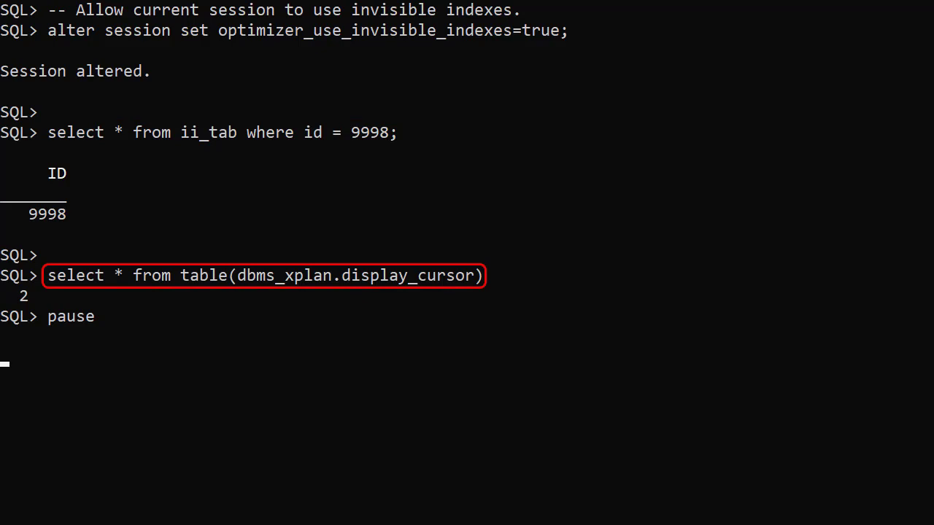
Step: Resume the script to print the ii_tab plan showing INDEX RANGE SCAN on II_TAB_ID
key(Return)
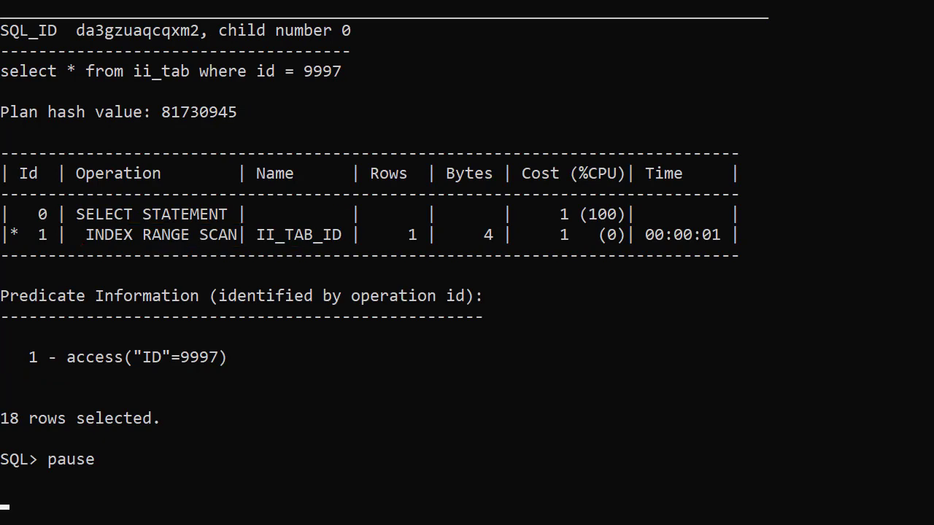
Step: Make II_TAB_ID invisible and print the id 9996 plan showing TABLE ACCESS FULL
key(enter)
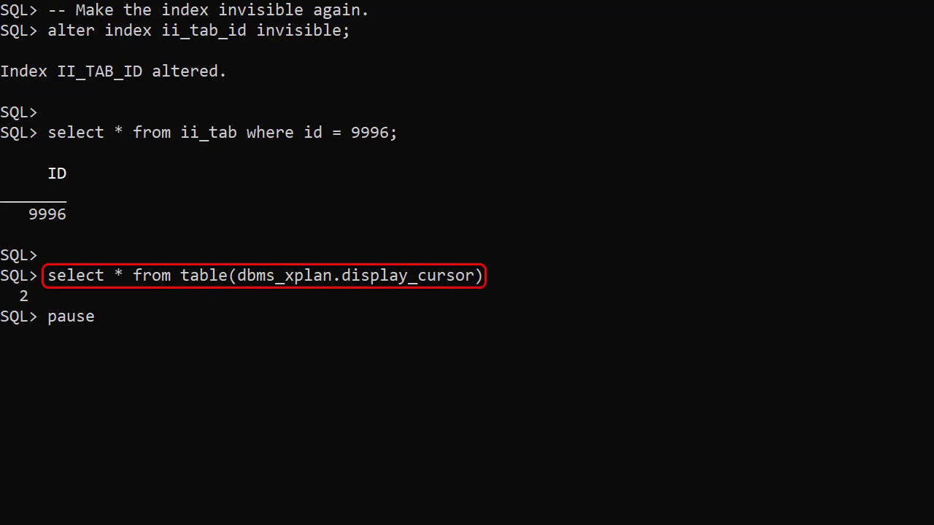
key(Return)
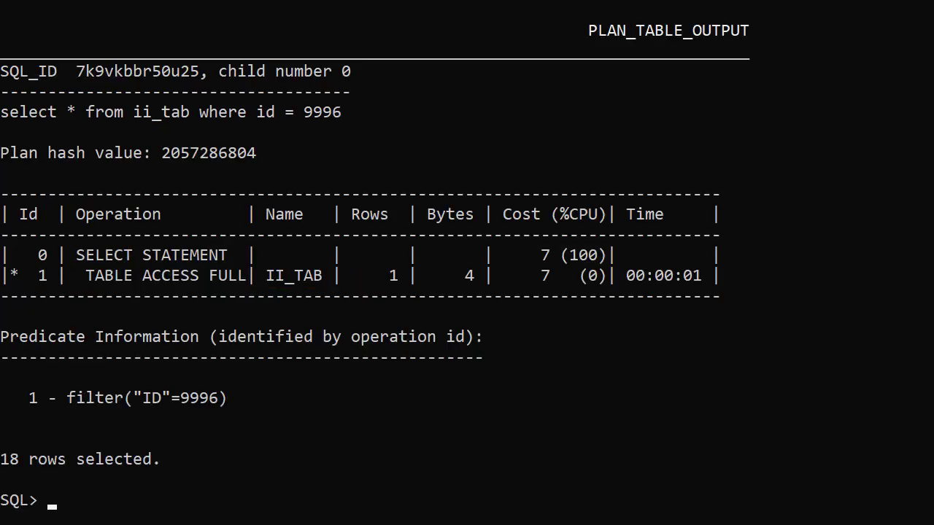